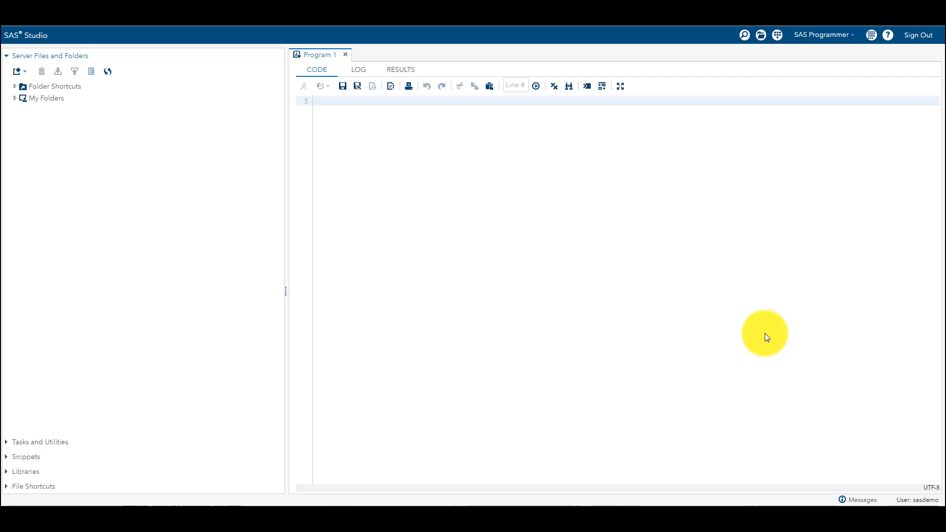
{"action": "mouse_move", "coordinate": [199, 511]}
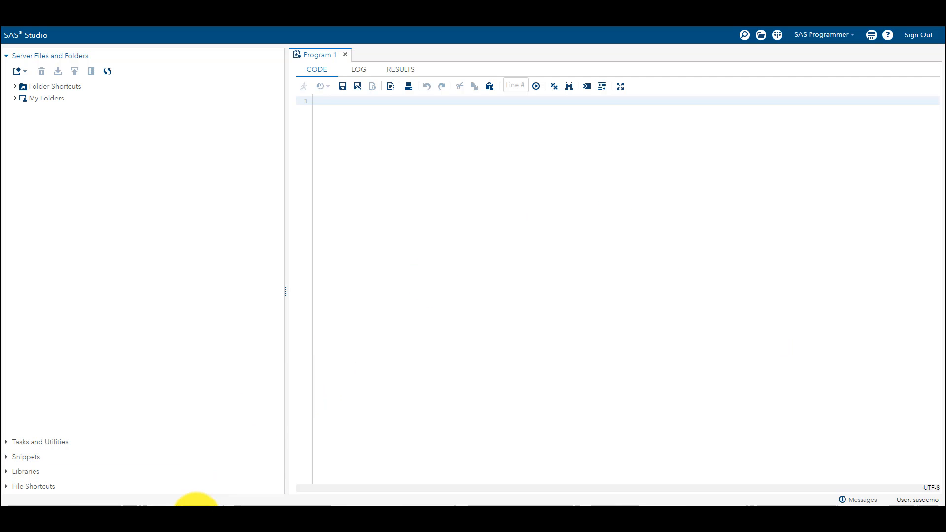
{"action": "mouse_move", "coordinate": [138, 201]}
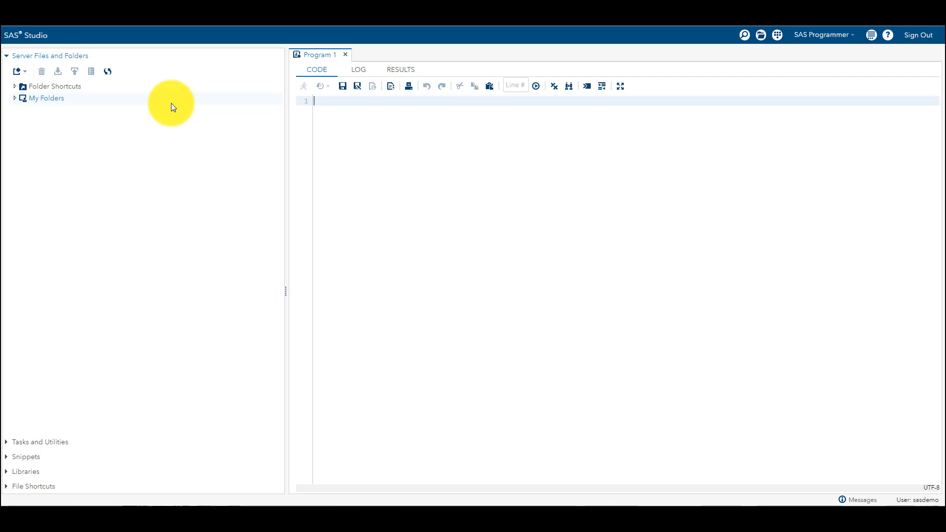
{"action": "mouse_move", "coordinate": [10, 442]}
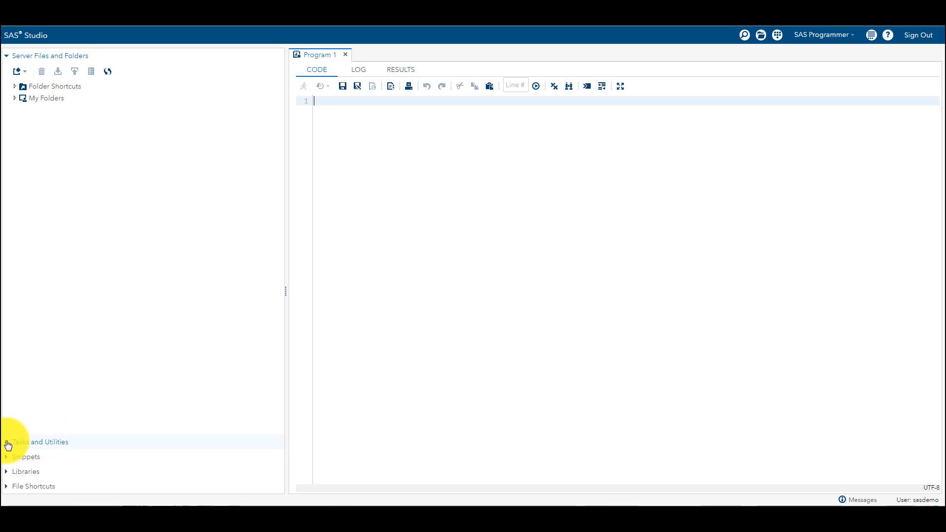
Start a Bar Chart task from the Graph task group on SASHELP.CLASS.
{"action": "left_click", "coordinate": [40, 442]}
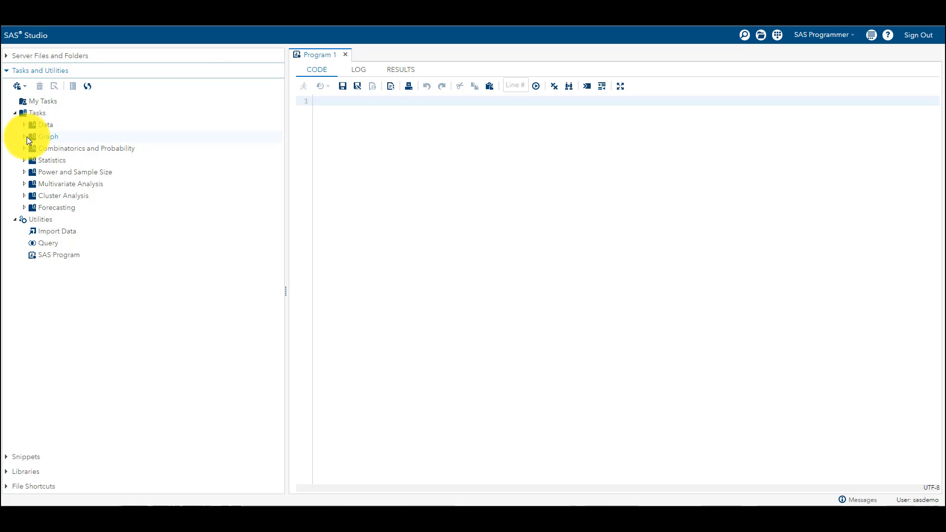
{"action": "left_click", "coordinate": [41, 136]}
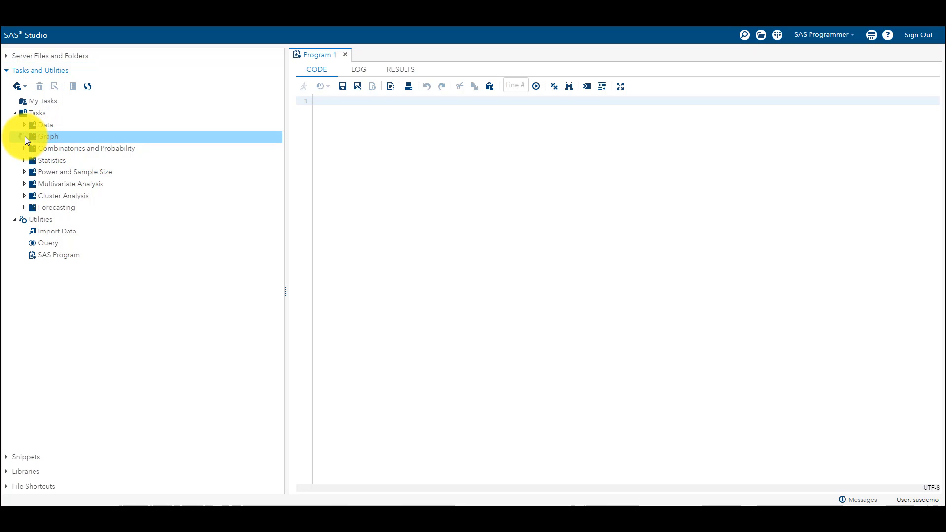
{"action": "left_click", "coordinate": [25, 137]}
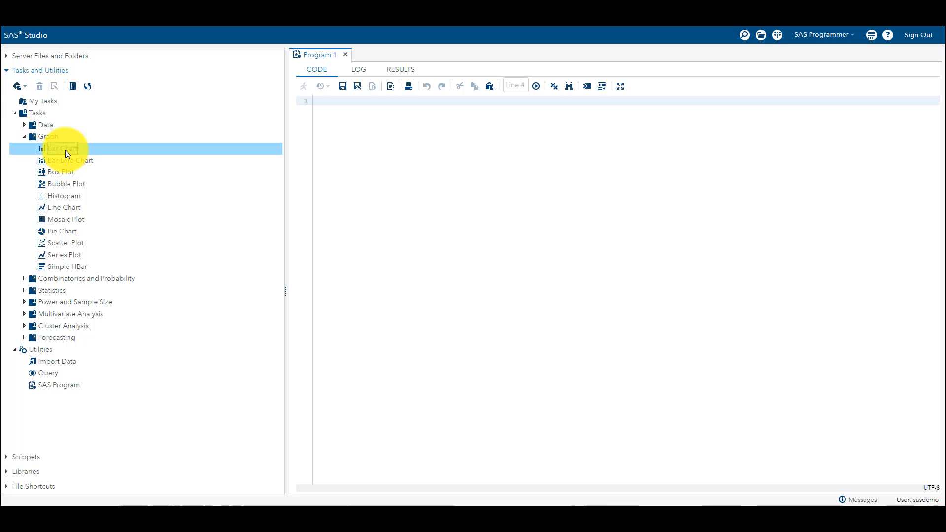
{"action": "double_click", "coordinate": [60, 148]}
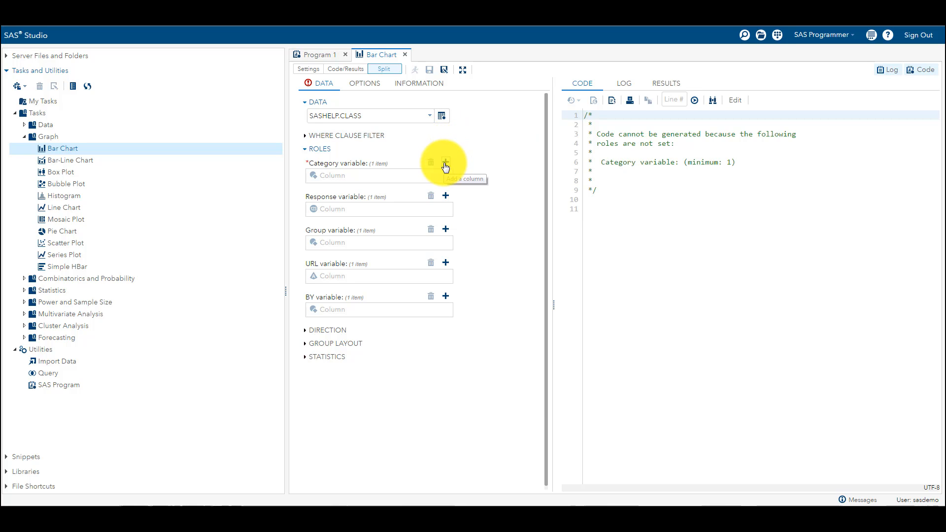
Assign Sex as category and Height as response, then run the chart.
{"action": "left_click", "coordinate": [445, 162]}
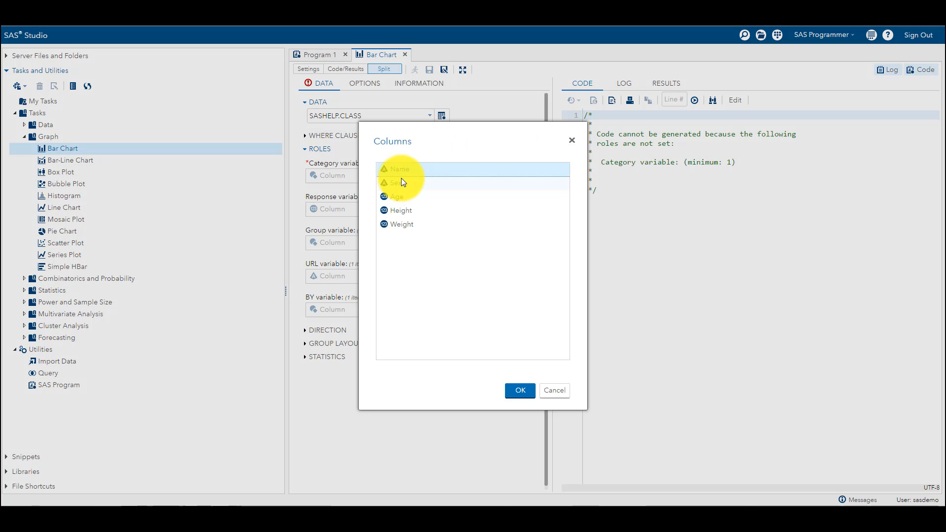
{"action": "left_click", "coordinate": [520, 390]}
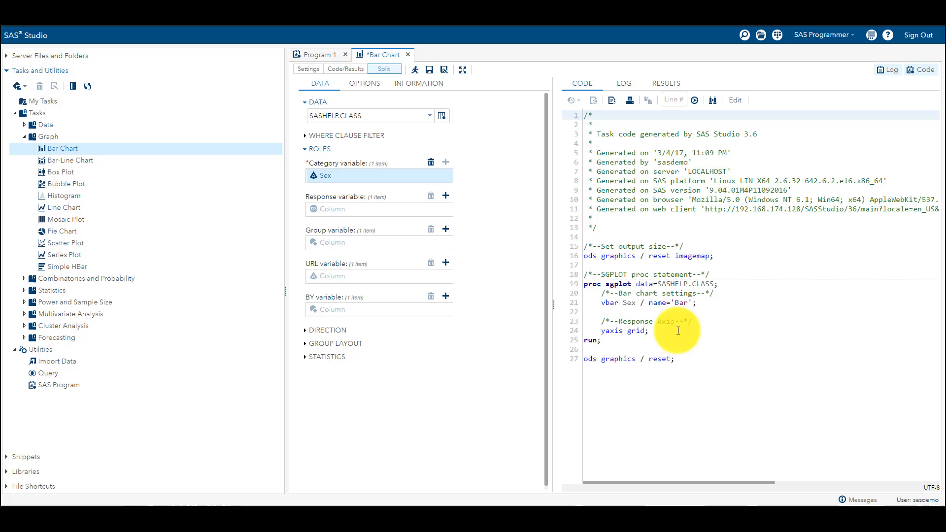
{"action": "left_click", "coordinate": [445, 196]}
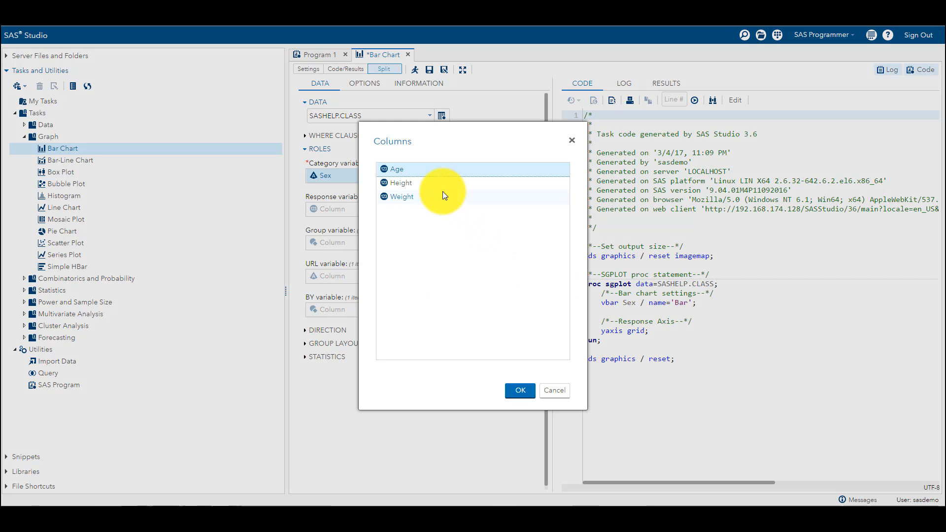
{"action": "left_click", "coordinate": [401, 183]}
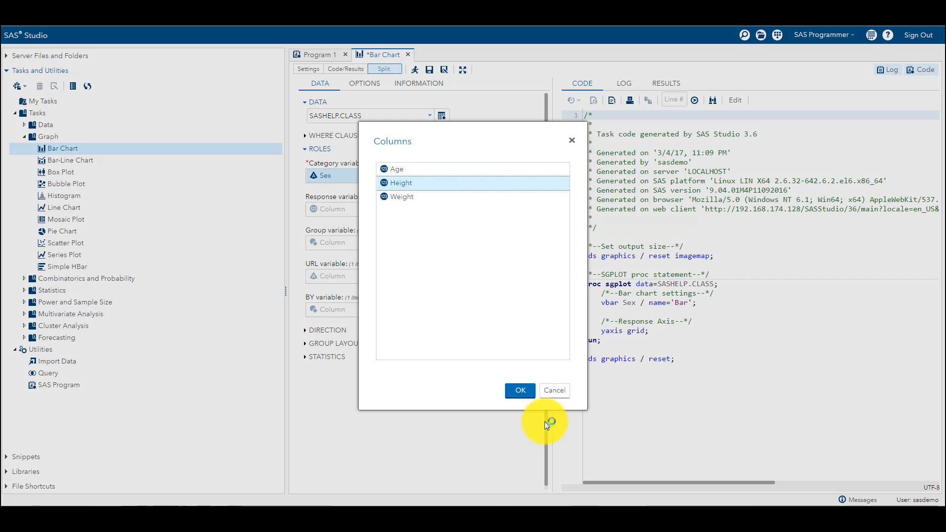
{"action": "left_click", "coordinate": [520, 390]}
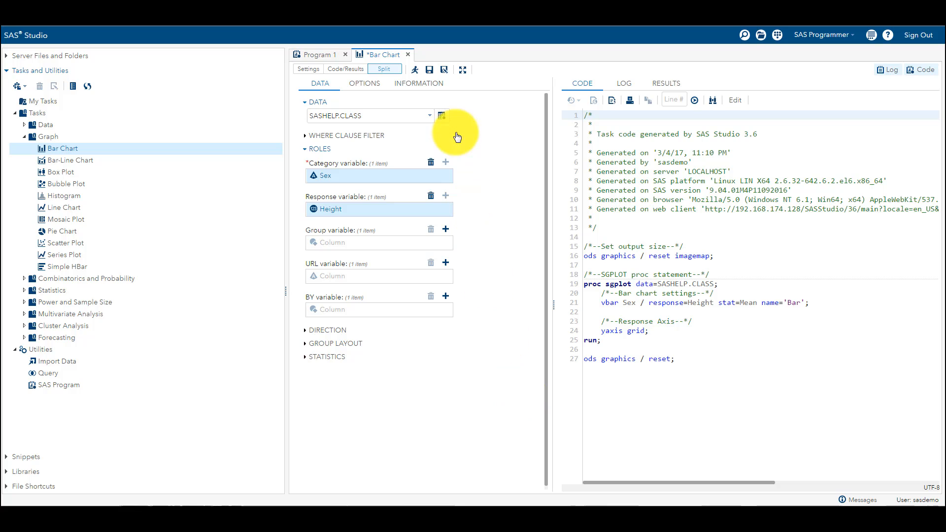
{"action": "mouse_move", "coordinate": [415, 70]}
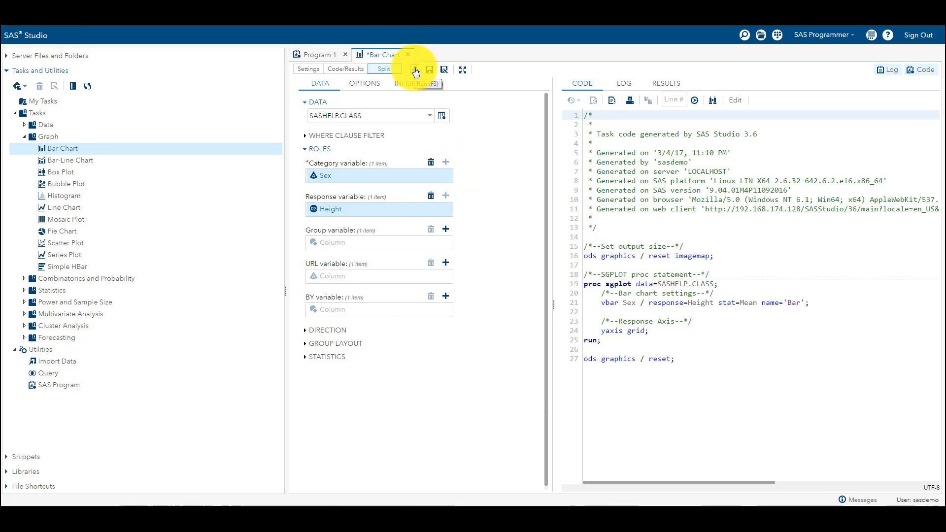
{"action": "left_click", "coordinate": [415, 70]}
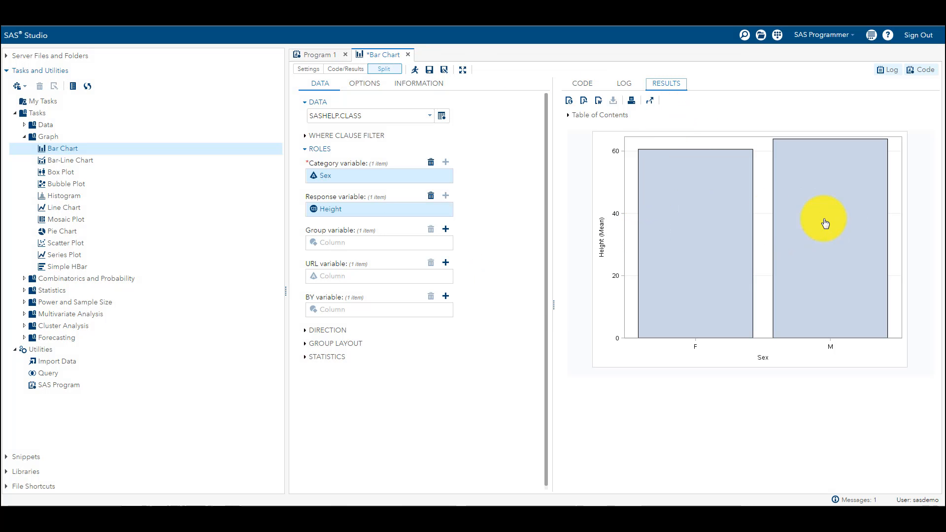
{"action": "mouse_move", "coordinate": [693, 234]}
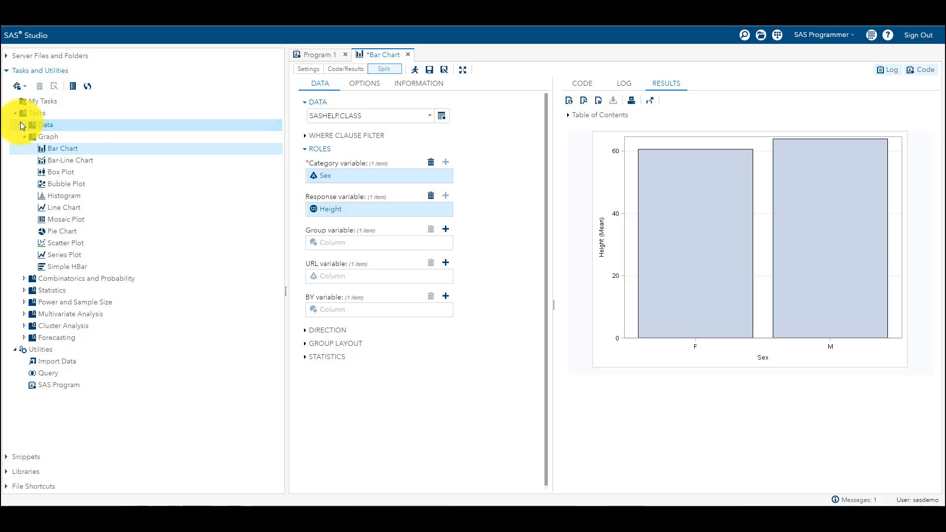
Collapse the Tasks list to reach the Utilities group.
{"action": "left_click", "coordinate": [20, 112]}
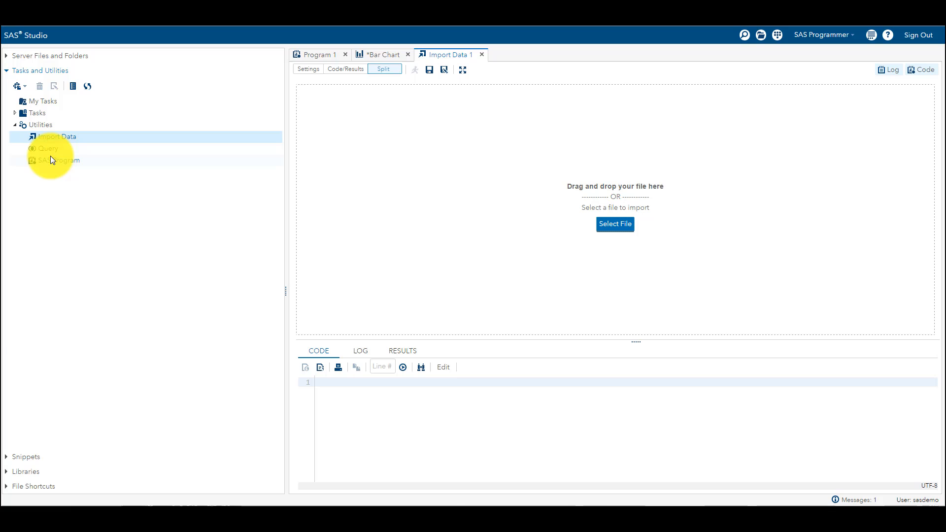
{"action": "mouse_move", "coordinate": [48, 167]}
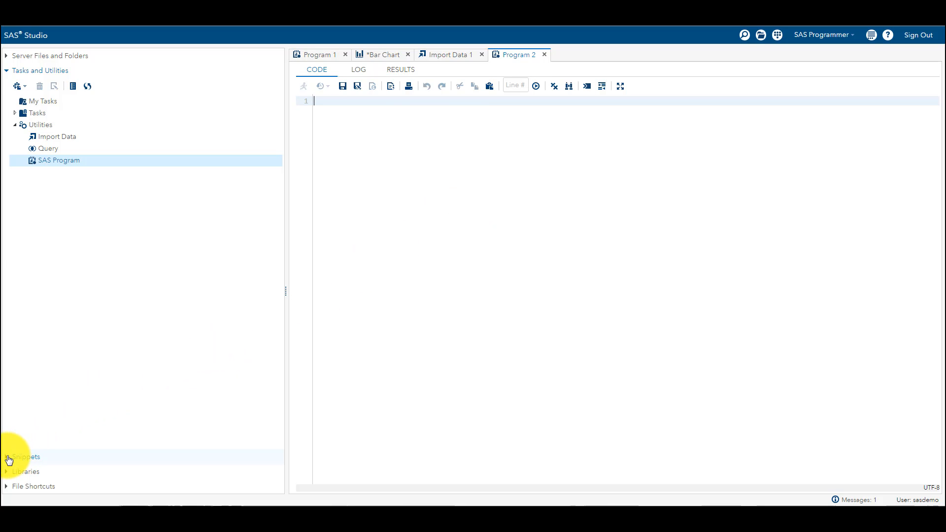
Insert the Bar Panel snippet from Snippets > Graph into Program 2.
{"action": "left_click", "coordinate": [26, 456]}
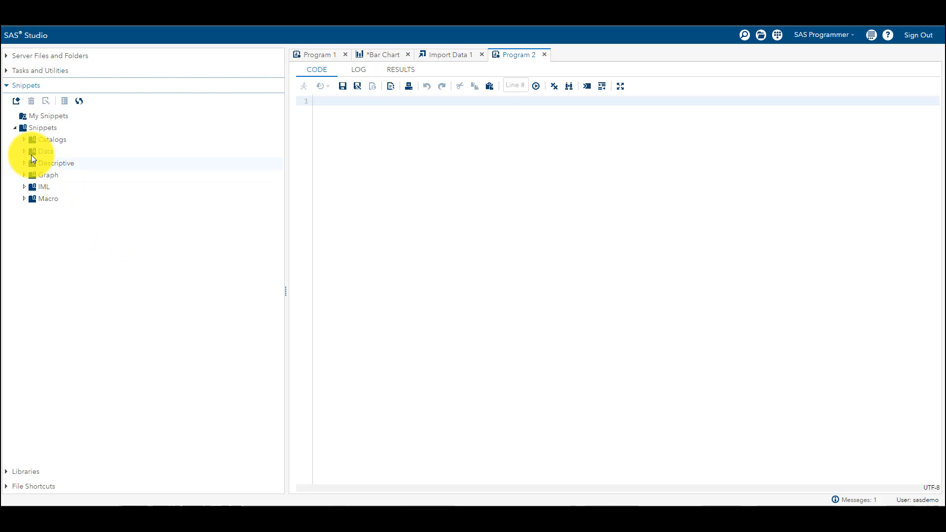
{"action": "left_click", "coordinate": [27, 151]}
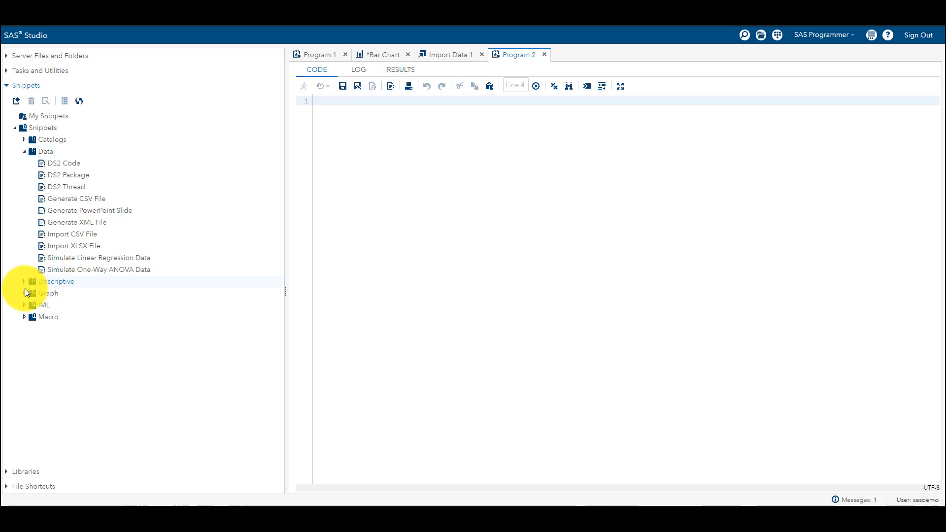
{"action": "left_click", "coordinate": [24, 294]}
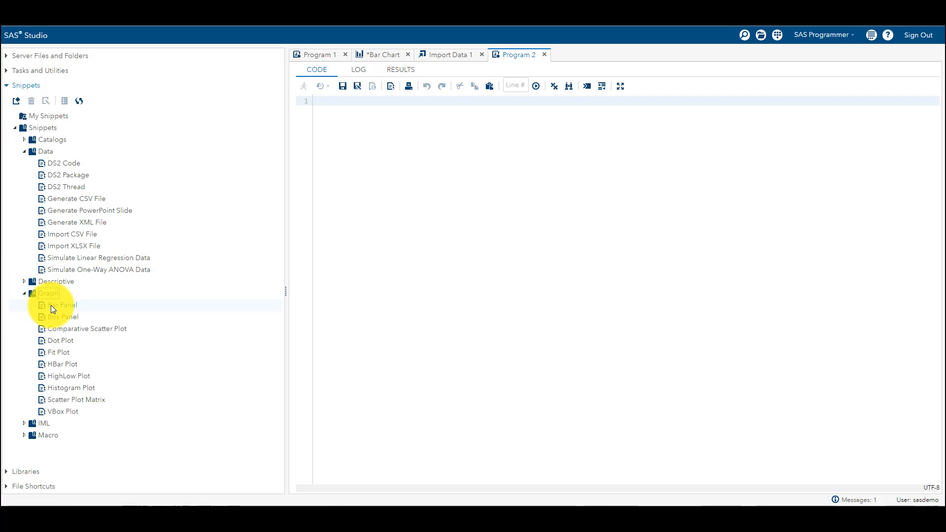
{"action": "double_click", "coordinate": [62, 305]}
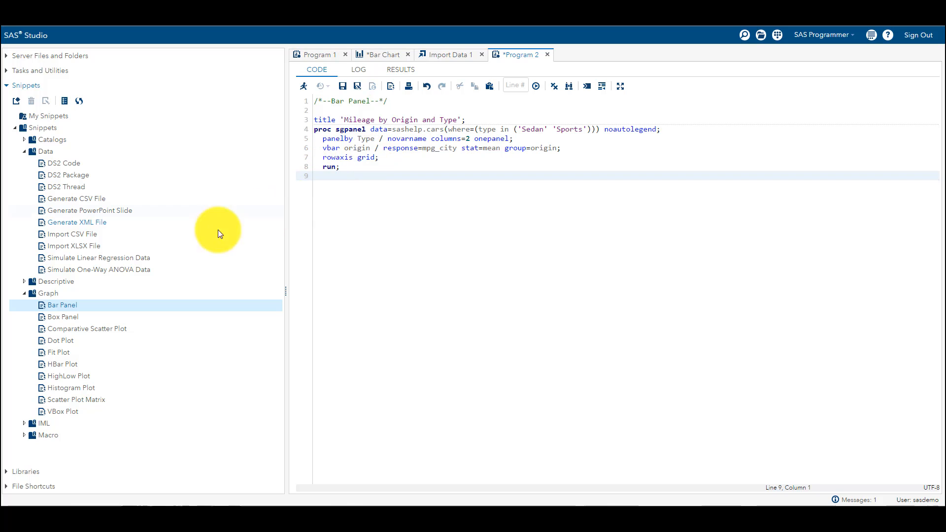
{"action": "left_click", "coordinate": [24, 293]}
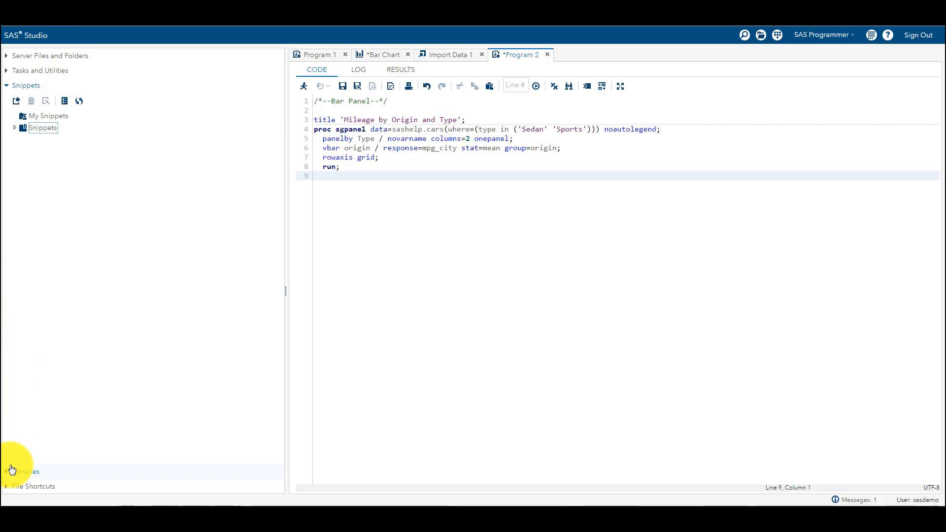
Collapse SASHELP so the Libraries list shows SASHELP, SASUSER, WEBWORK and WORK.
{"action": "left_click", "coordinate": [20, 471]}
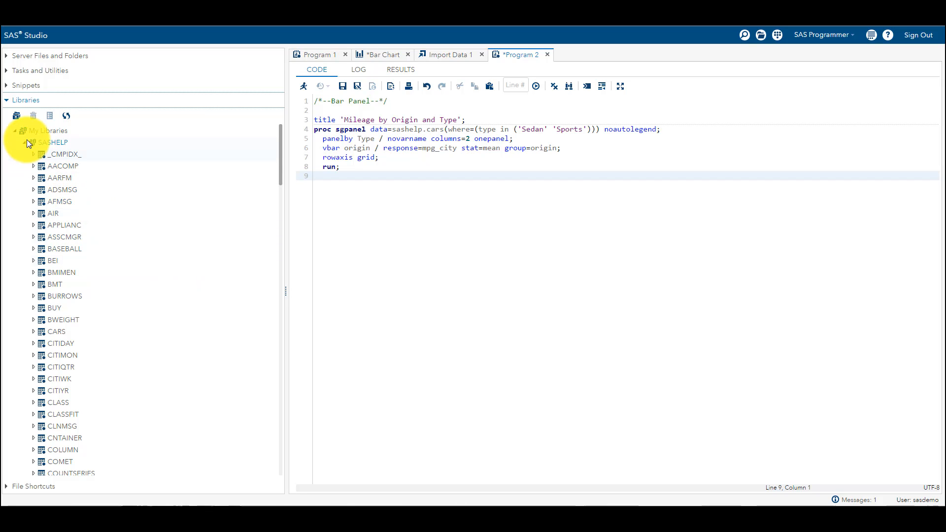
{"action": "left_click", "coordinate": [30, 142]}
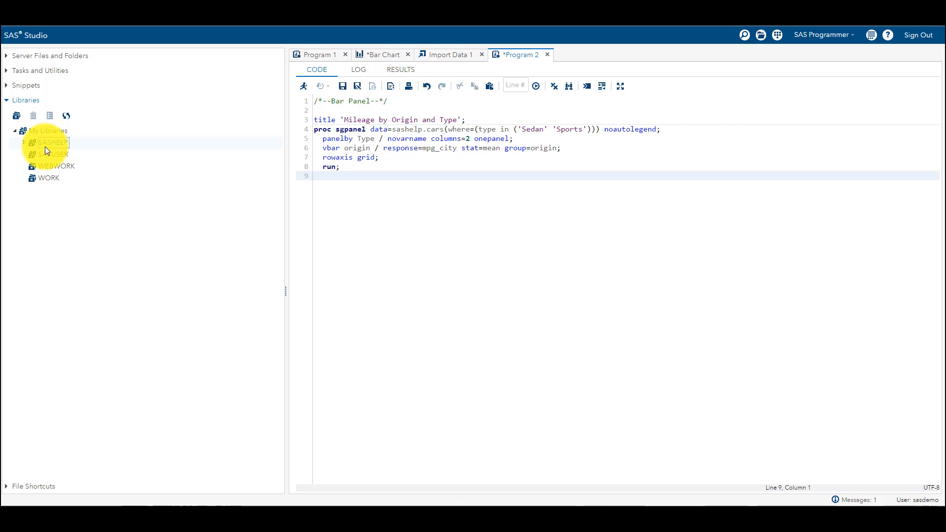
{"action": "left_click", "coordinate": [48, 178]}
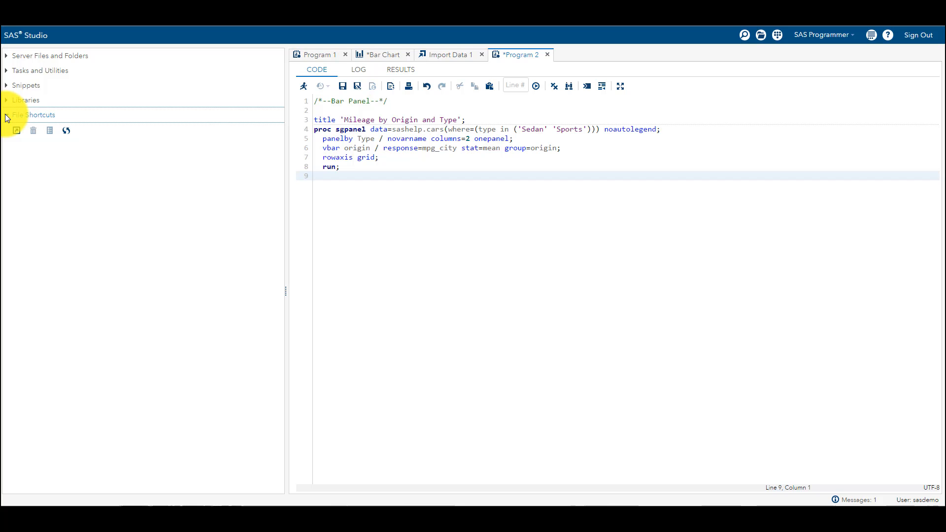
{"action": "left_click", "coordinate": [7, 100]}
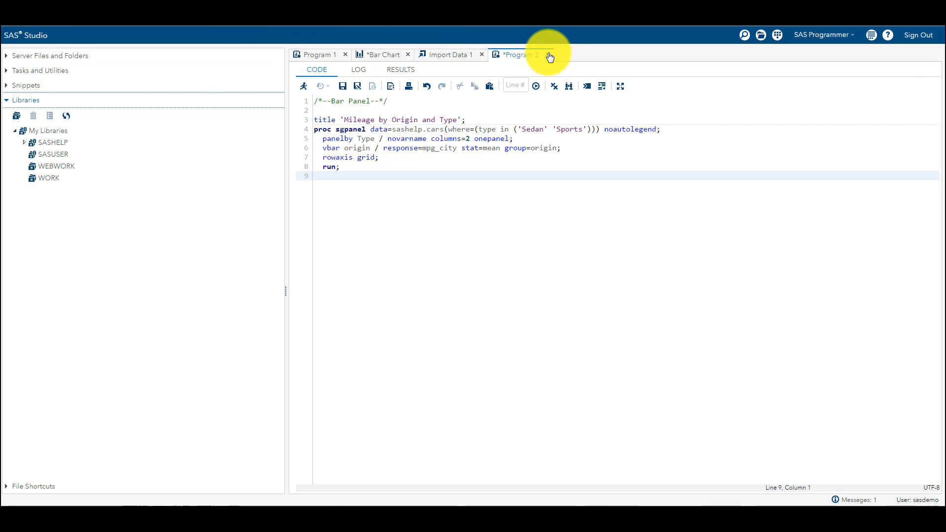
Close Program 2 without saving and return to Program 1.
{"action": "left_click", "coordinate": [547, 54]}
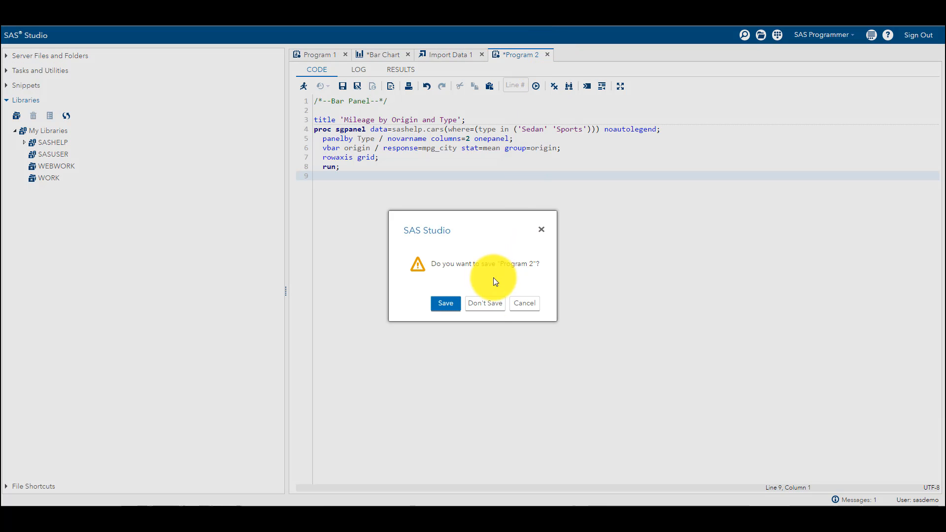
{"action": "left_click", "coordinate": [485, 303]}
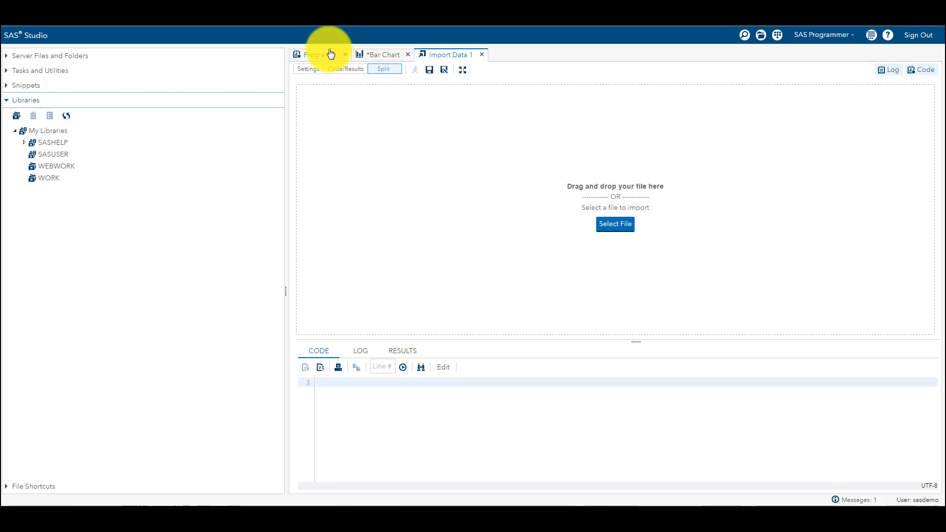
{"action": "left_click", "coordinate": [321, 54]}
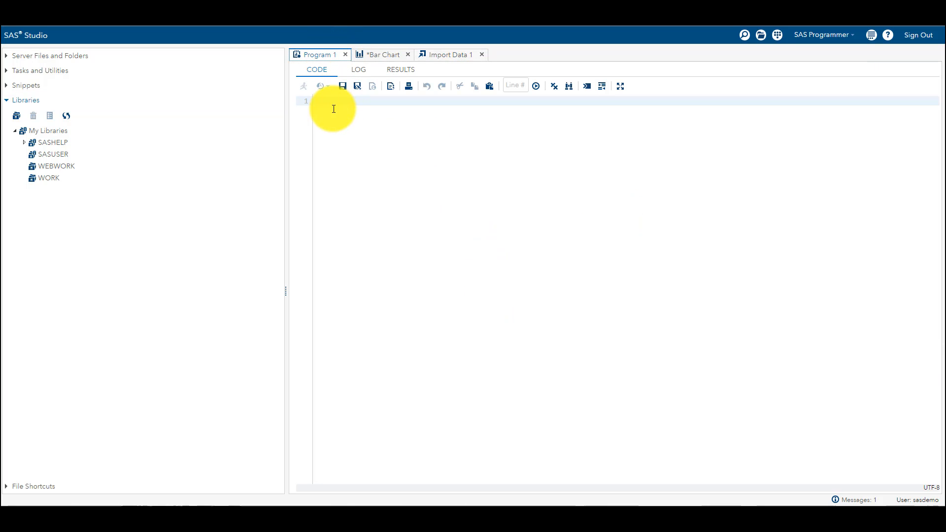
{"action": "mouse_move", "coordinate": [674, 268]}
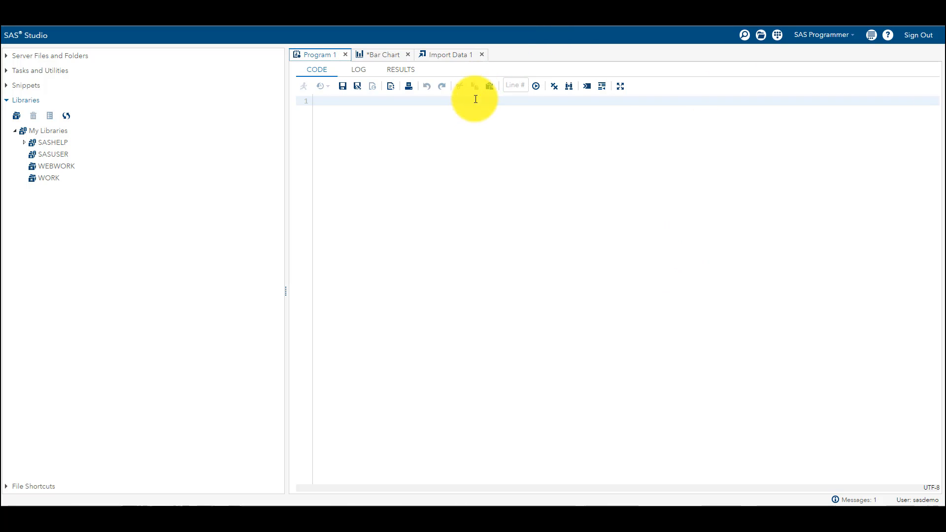
Begin a PROC PRINT step with data=sashelp in Program 1.
{"action": "type", "text": "p"}
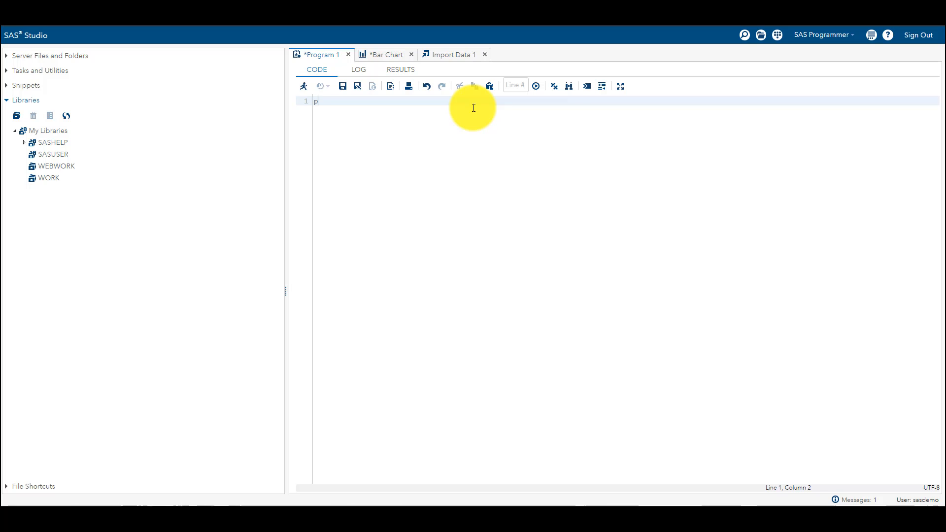
{"action": "type", "text": "proc"}
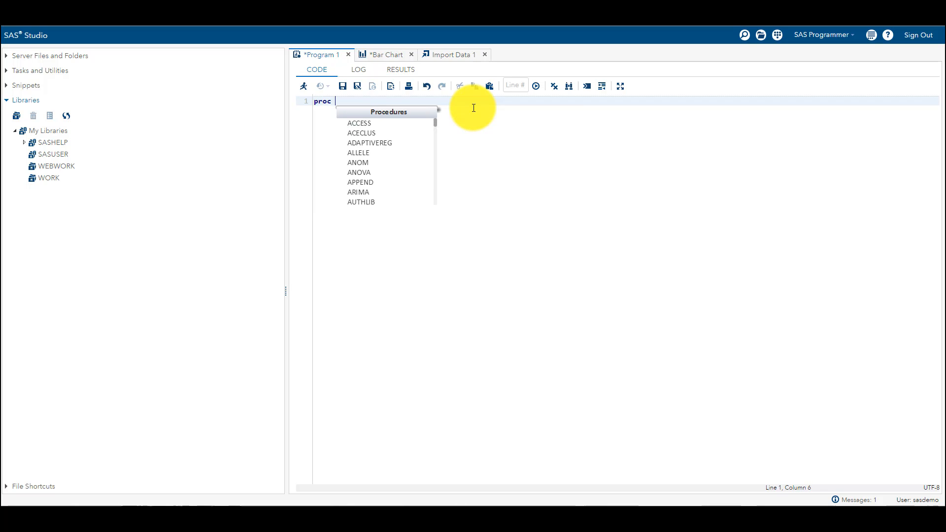
{"action": "type", "text": "print data"}
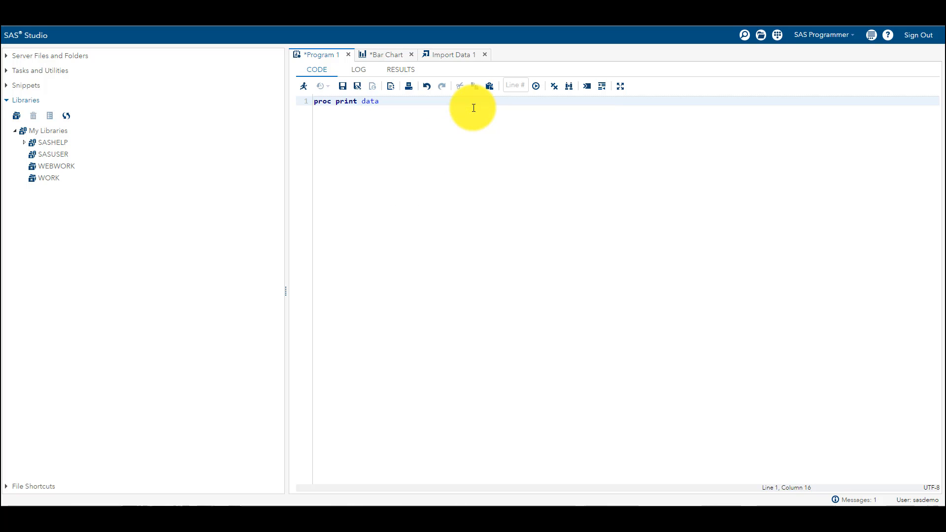
{"action": "type", "text": "=sashe"}
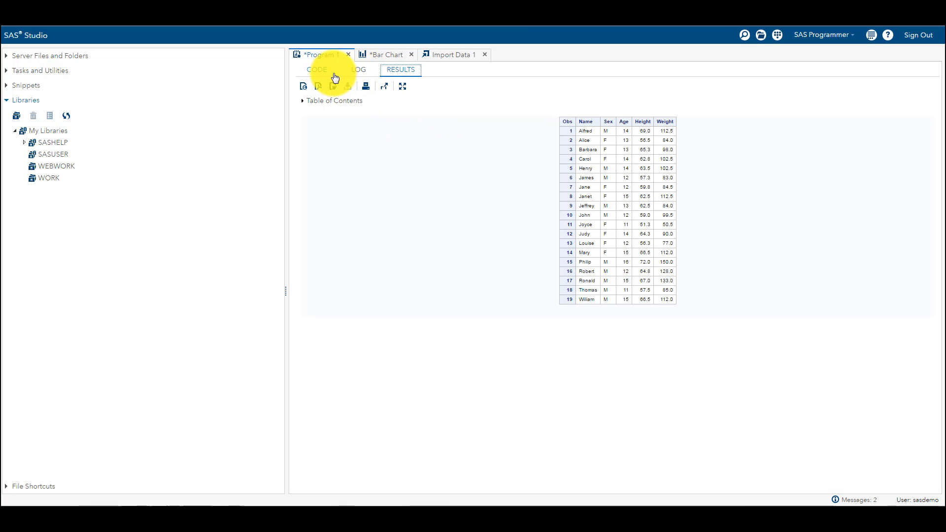
Check the two-line PROC PRINT code, then return to the 19-row CLASS listing.
{"action": "left_click", "coordinate": [317, 69]}
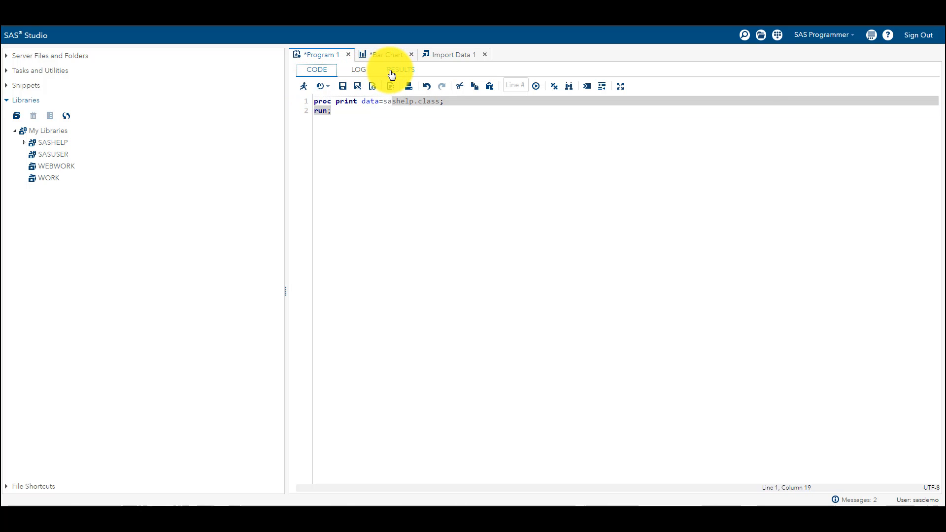
{"action": "left_click", "coordinate": [400, 69]}
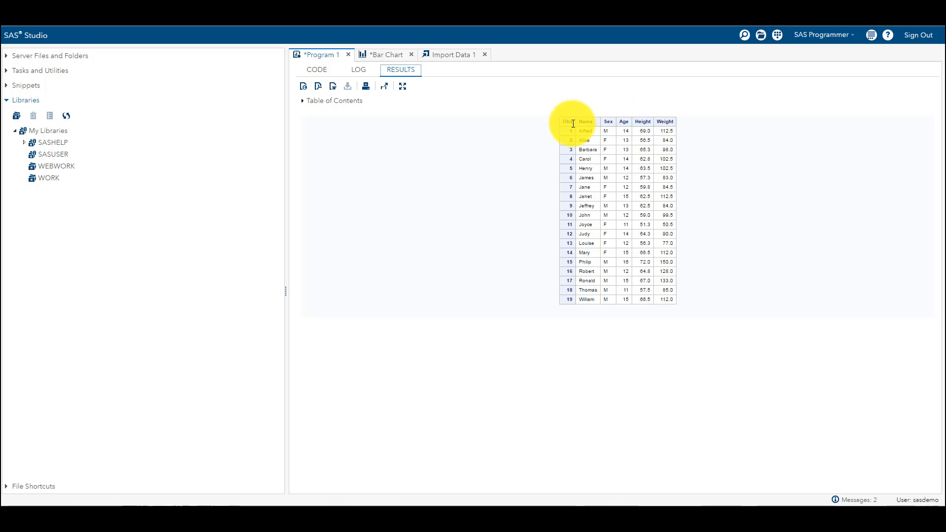
{"action": "mouse_move", "coordinate": [569, 223]}
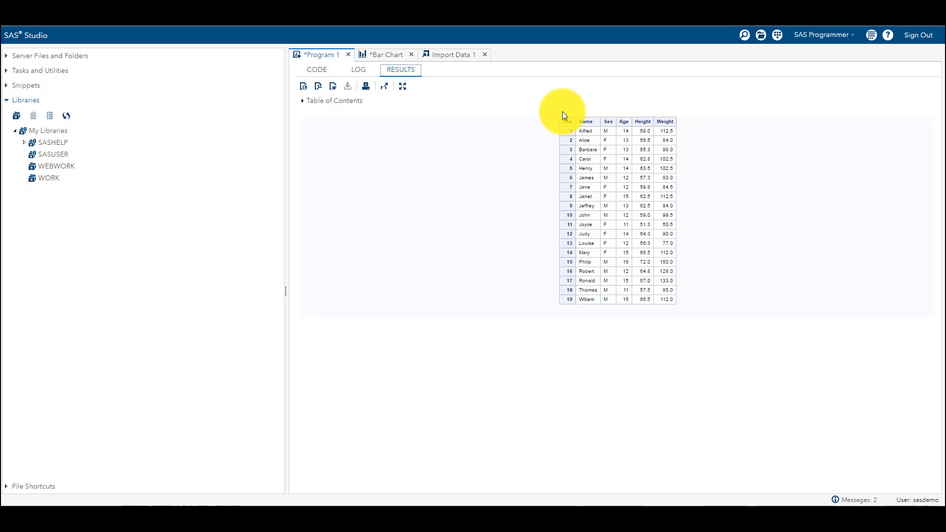
{"action": "mouse_move", "coordinate": [574, 304]}
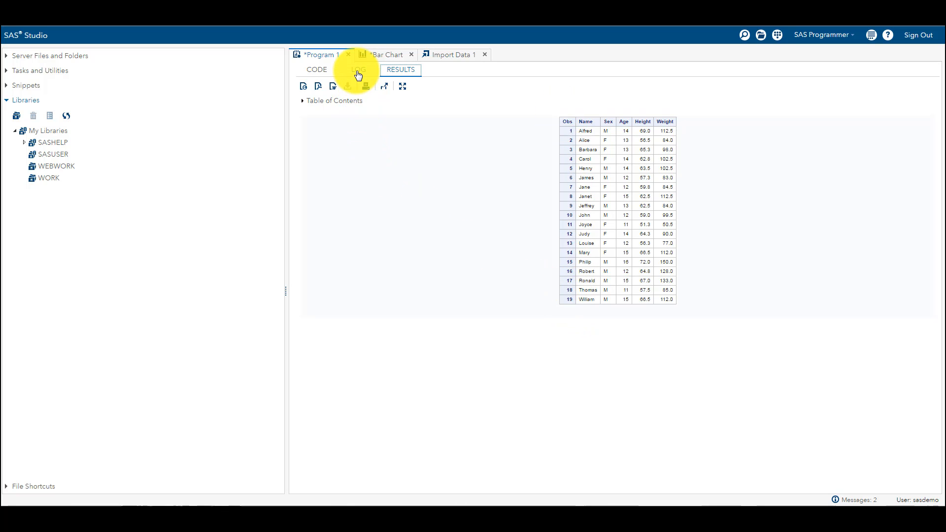
Review the log noting 19 observations read from SASHELP.CLASS.
{"action": "left_click", "coordinate": [359, 69]}
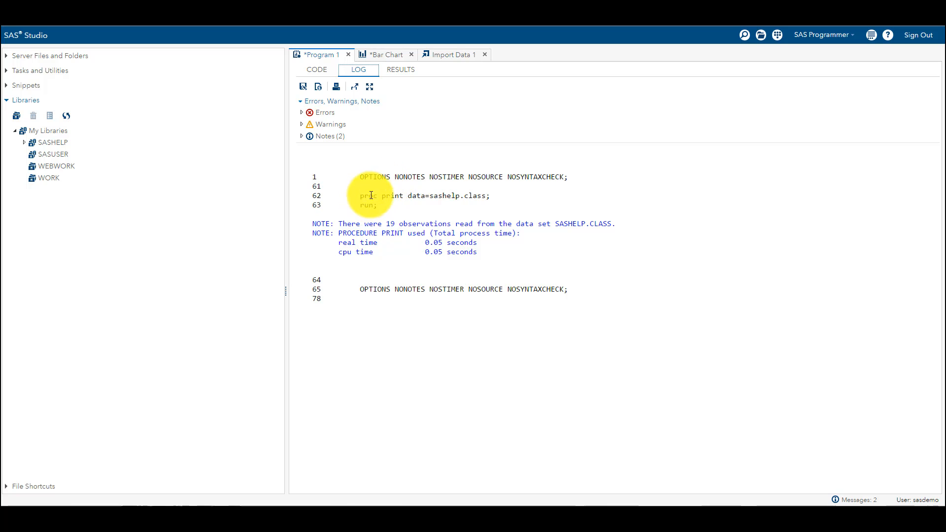
{"action": "mouse_move", "coordinate": [433, 173]}
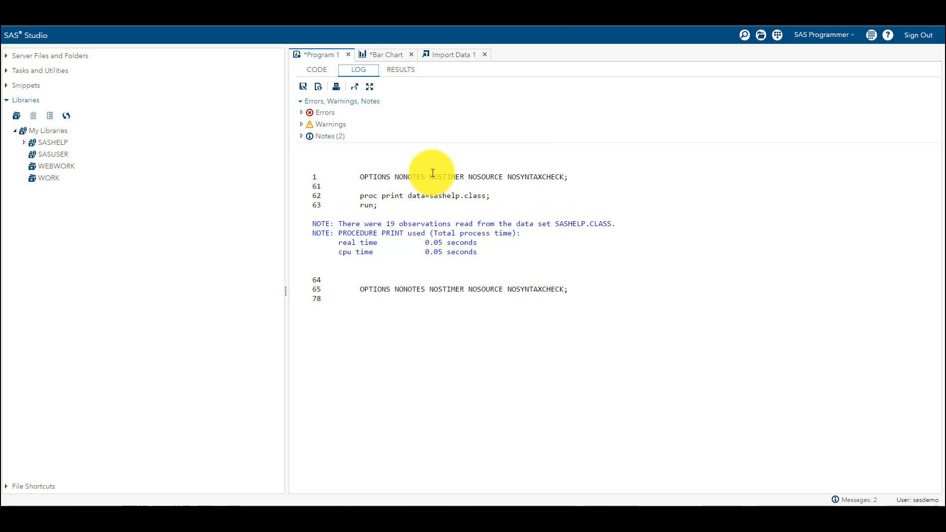
{"action": "mouse_move", "coordinate": [586, 195]}
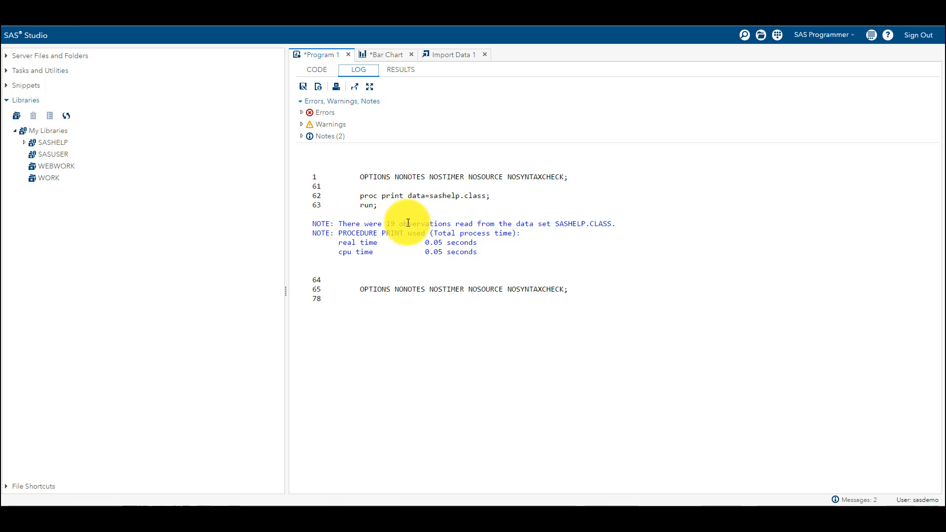
{"action": "mouse_move", "coordinate": [500, 233]}
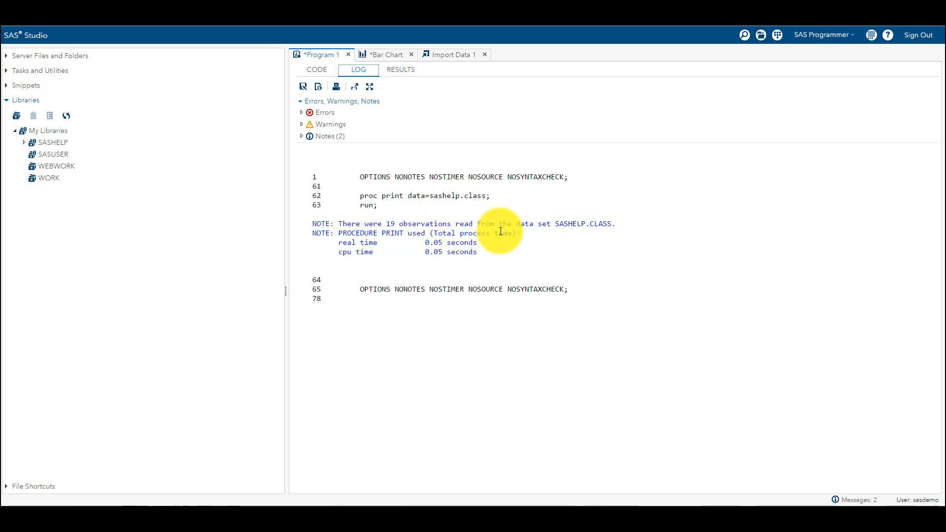
{"action": "mouse_move", "coordinate": [616, 232]}
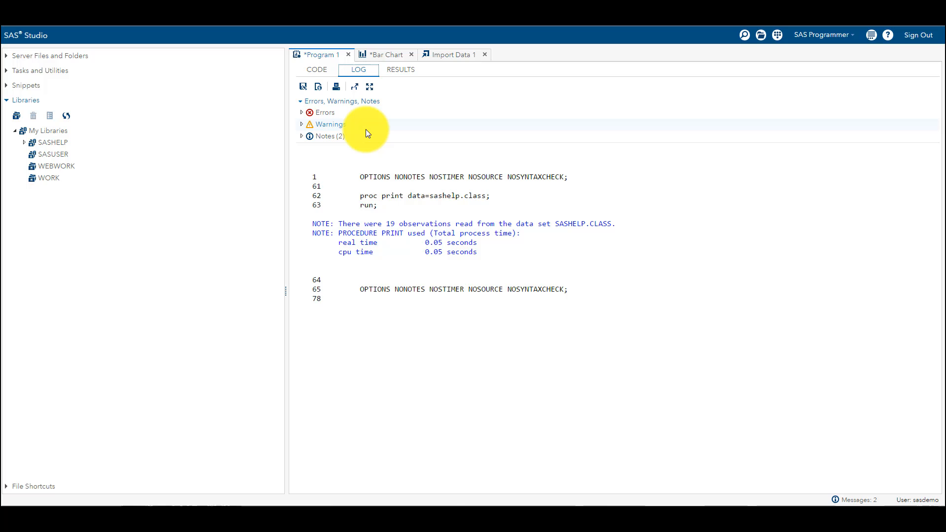
{"action": "mouse_move", "coordinate": [594, 201]}
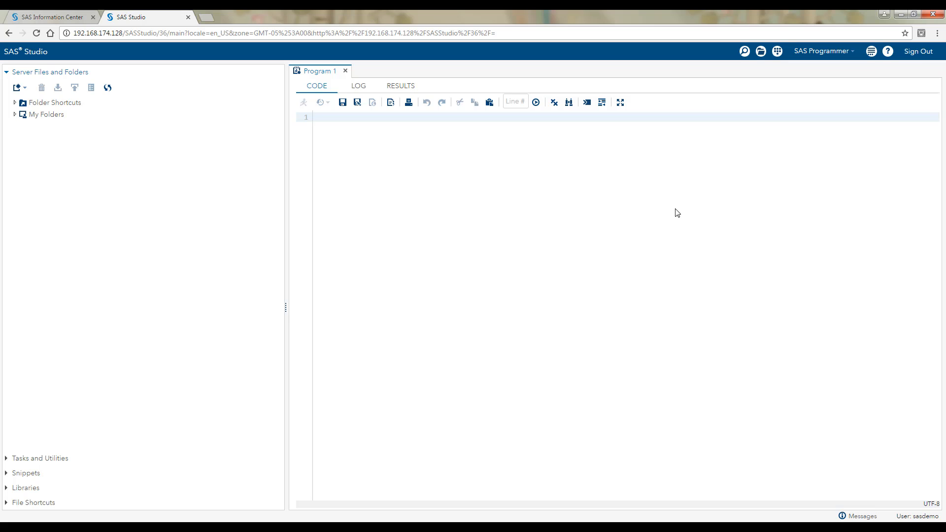
Write and run proc print data=sashelp.class; run; and check its log.
{"action": "type", "text": "proc"}
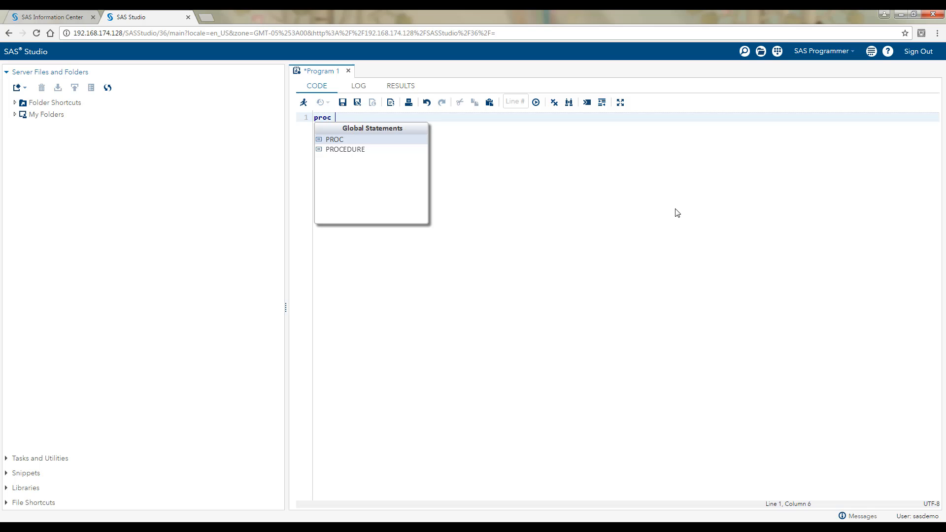
{"action": "type", "text": "print"}
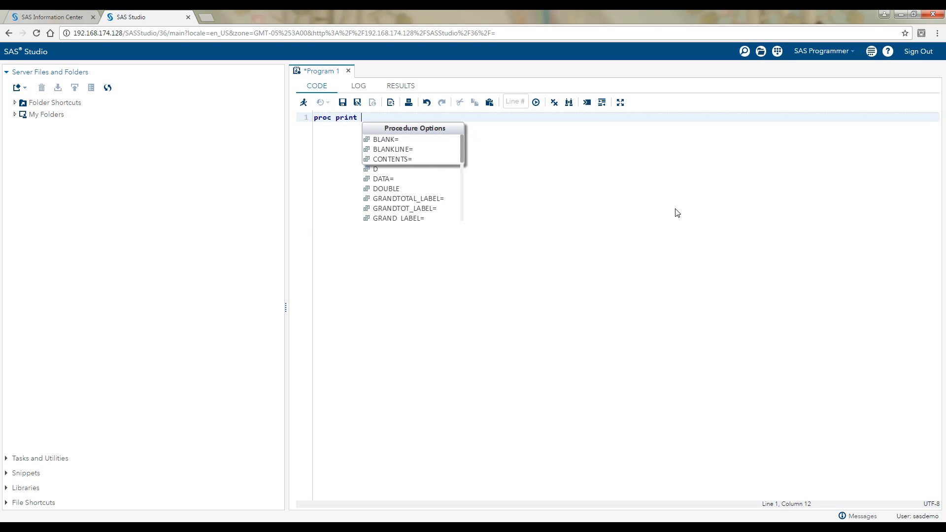
{"action": "type", "text": "data=sashelp.class;\\nrun;"}
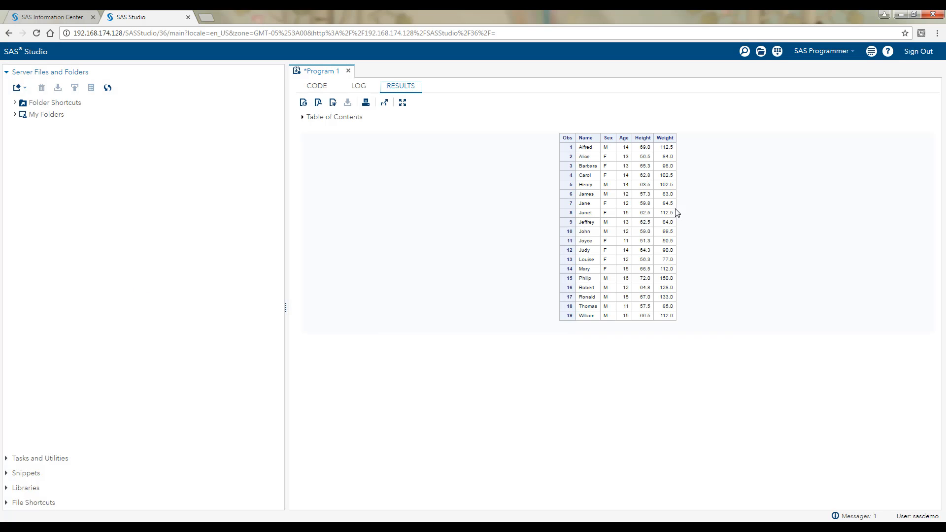
{"action": "left_click", "coordinate": [358, 86]}
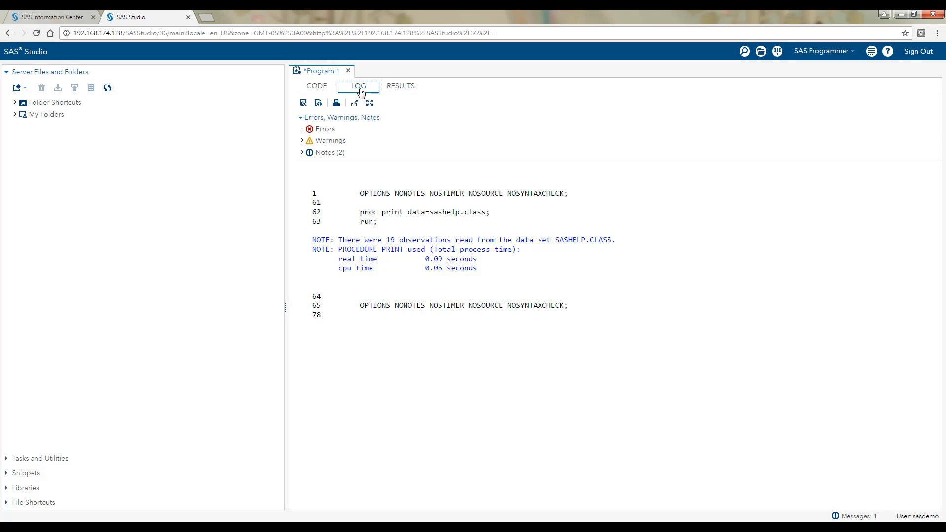
{"action": "left_click", "coordinate": [316, 86]}
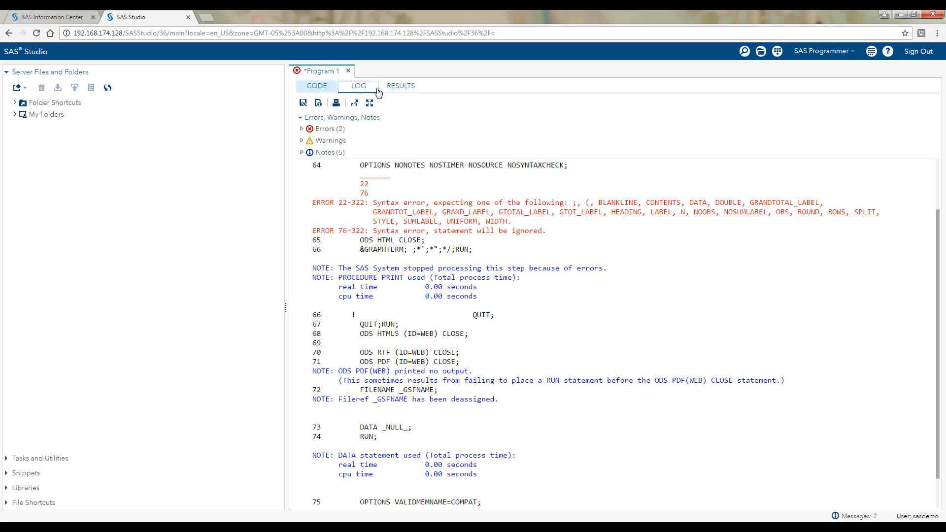
Compare the missing-semicolon code with its syntax error log, then clear the program.
{"action": "left_click", "coordinate": [317, 86]}
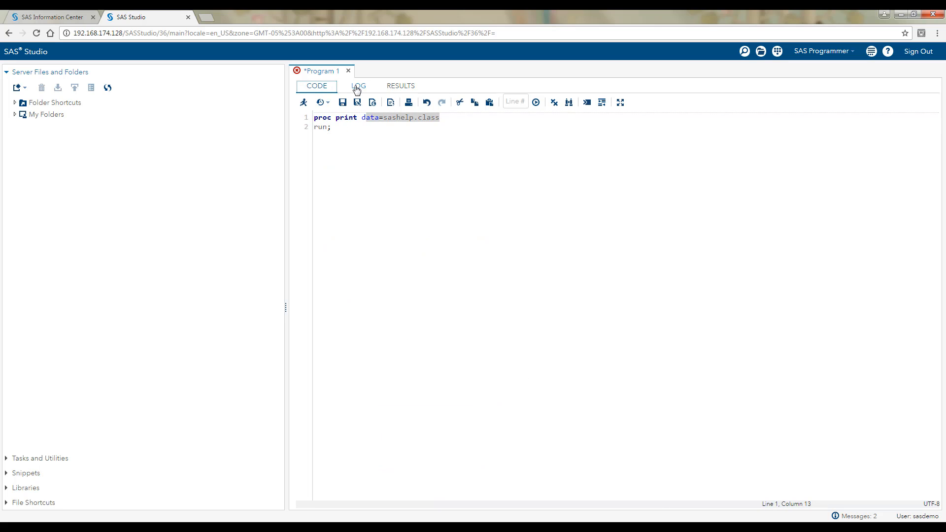
{"action": "left_click", "coordinate": [358, 86]}
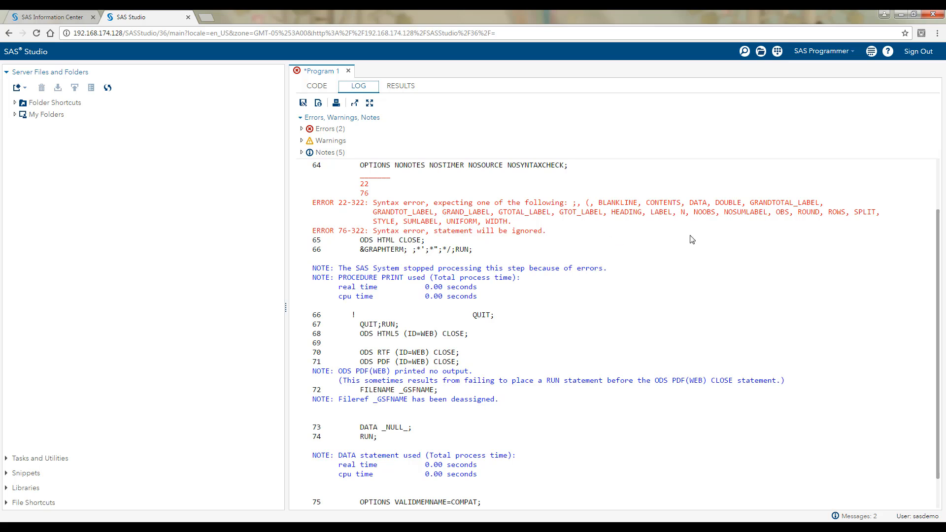
{"action": "mouse_move", "coordinate": [404, 90]}
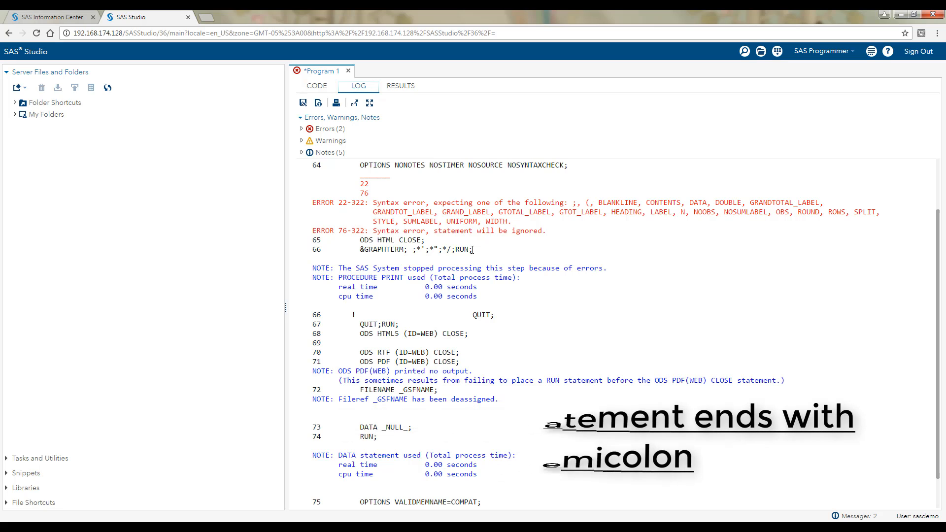
{"action": "left_click", "coordinate": [316, 86]}
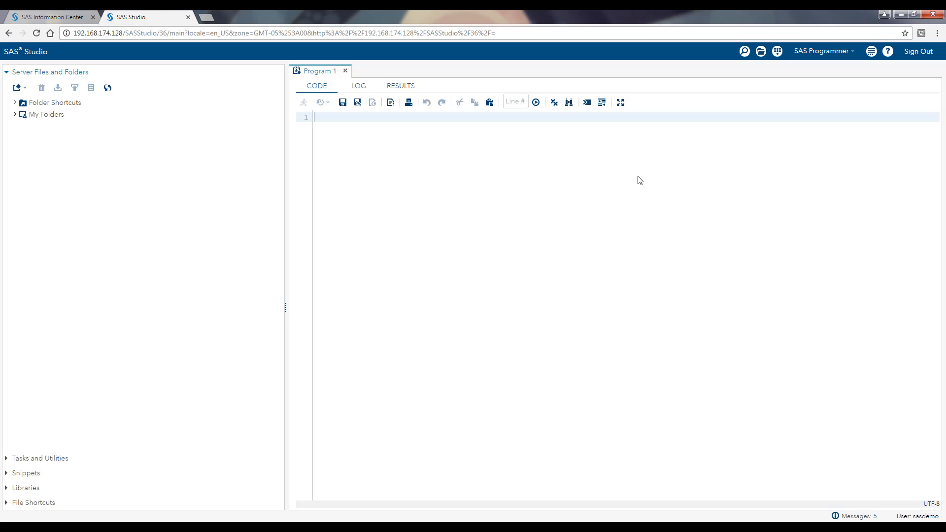
Write a DATA step for test, then rename name to 1name to trigger an error.
{"action": "type", "text": "data"}
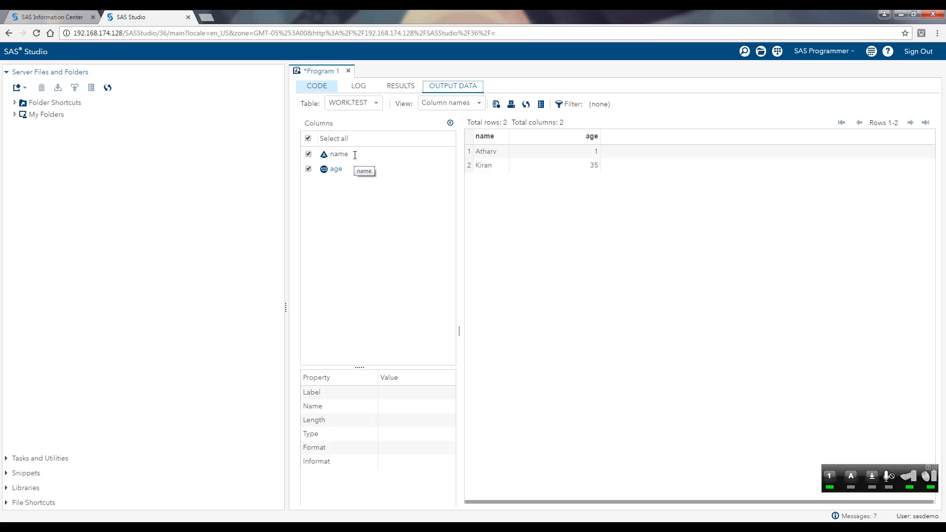
{"action": "mouse_move", "coordinate": [318, 88]}
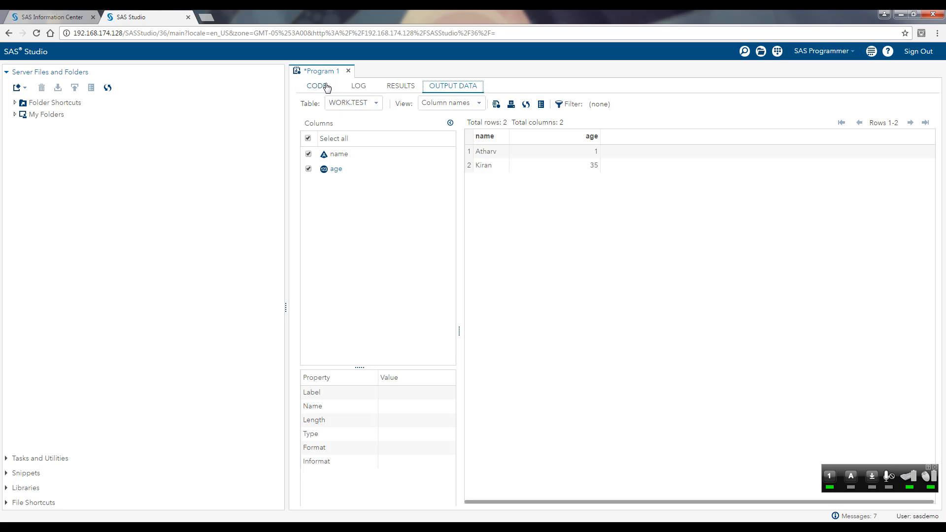
{"action": "left_click", "coordinate": [316, 86]}
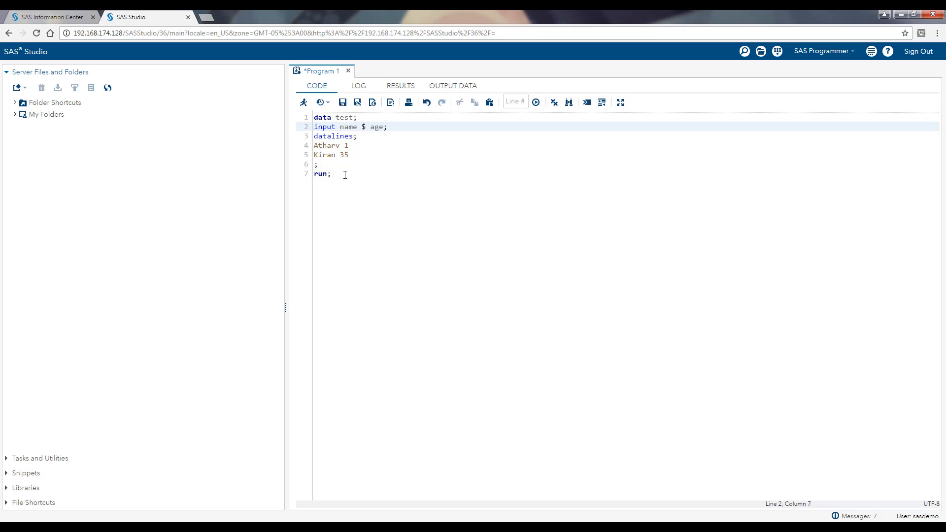
{"action": "type", "text": "1"}
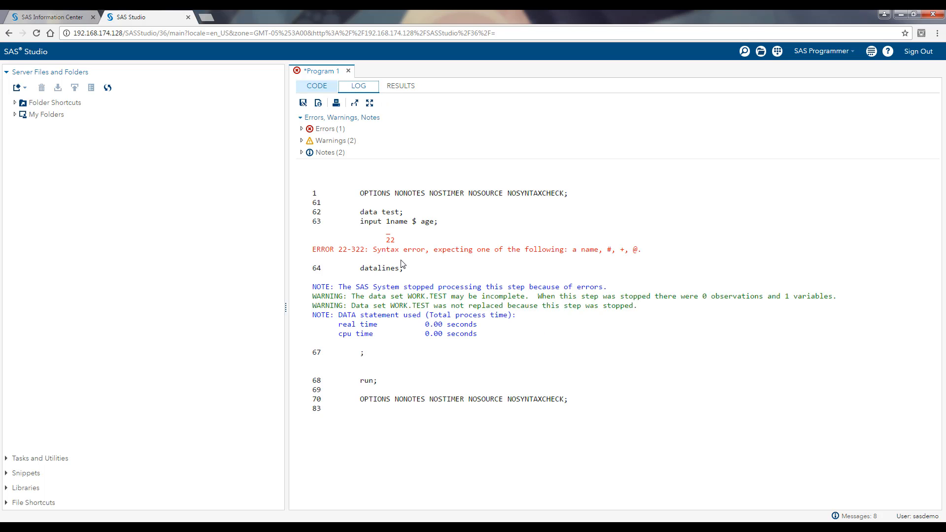
{"action": "mouse_move", "coordinate": [594, 252]}
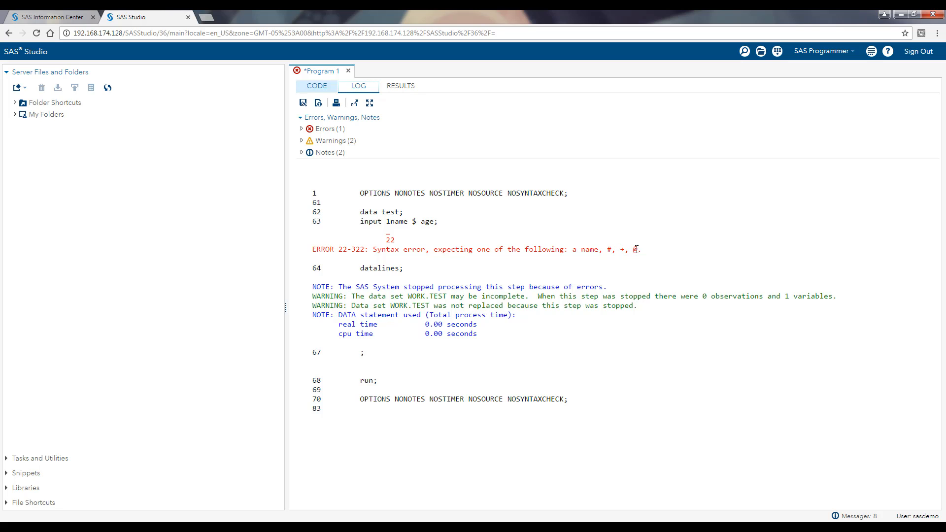
Rename the variable 1name to _name in the INPUT statement and rerun to rebuild WORK.TEST.
{"action": "left_click", "coordinate": [316, 86]}
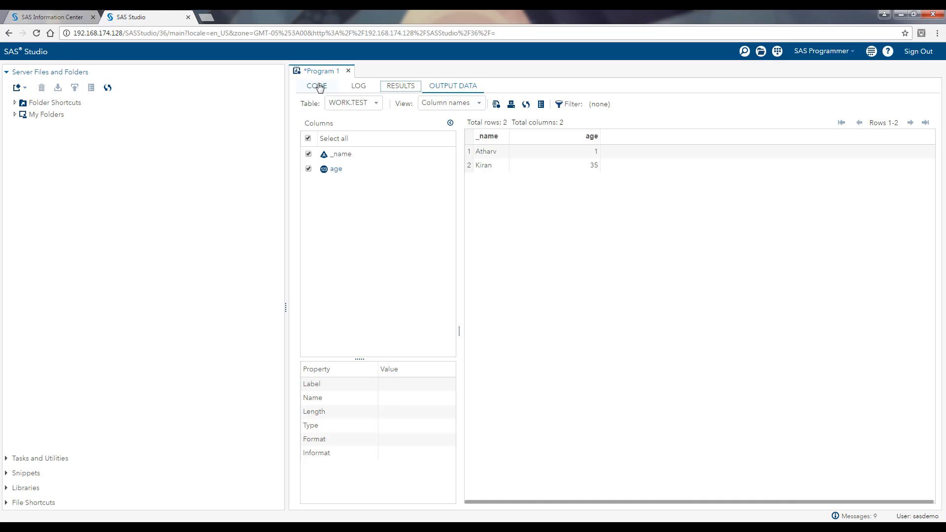
Build dataset test2, then rename it 1test2 so the log reports invalid-name syntax errors.
{"action": "left_click", "coordinate": [316, 86]}
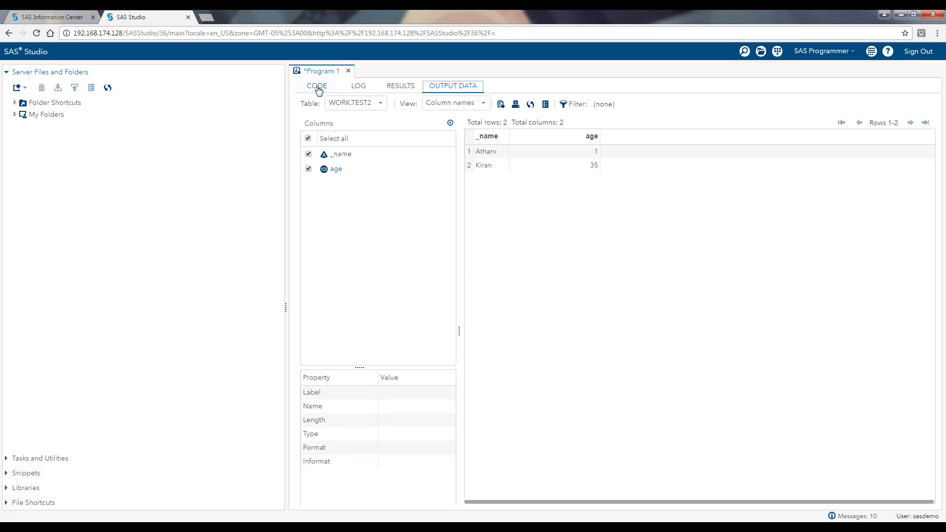
{"action": "left_click", "coordinate": [316, 86]}
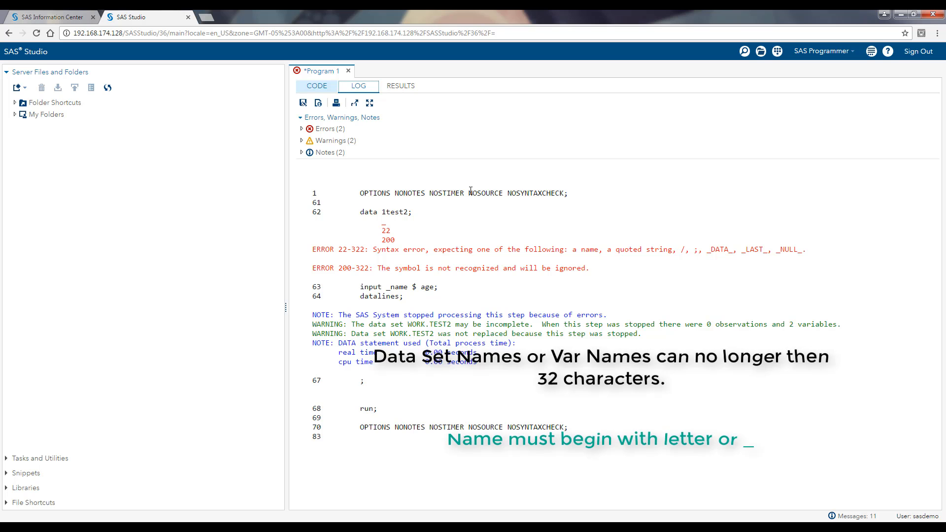
Replace the program with a two-line PROC PRINT data=test step ending in run;.
{"action": "left_click", "coordinate": [316, 86]}
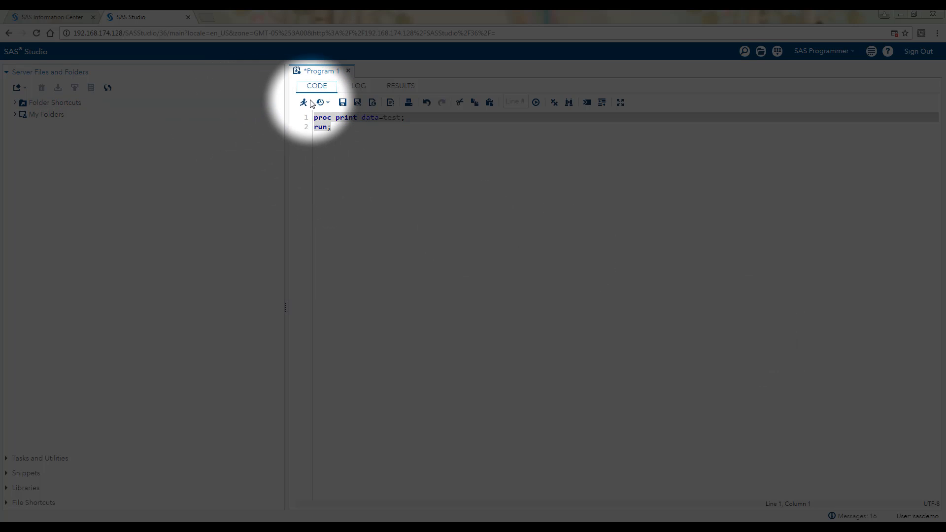
Run the PROC PRINT step to show the 19-row listing with blank names and missing ages.
{"action": "left_click", "coordinate": [304, 103]}
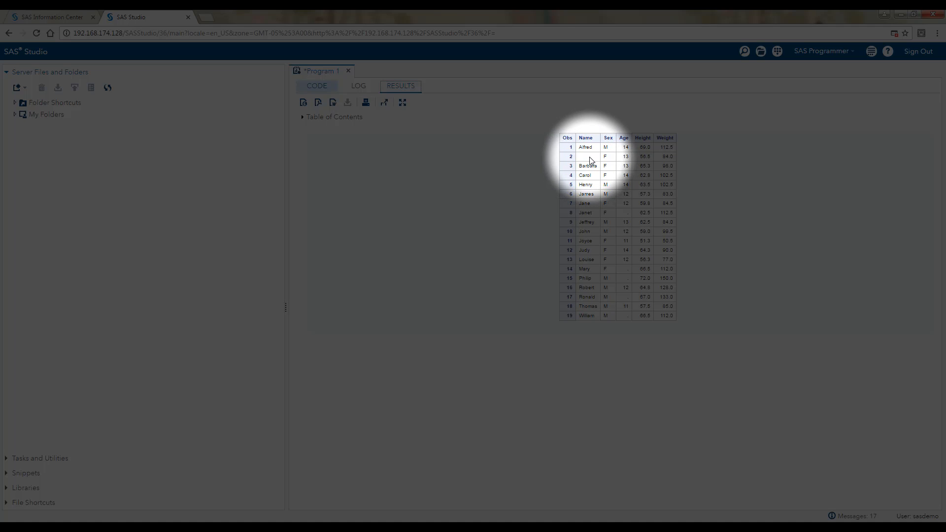
{"action": "mouse_move", "coordinate": [584, 162]}
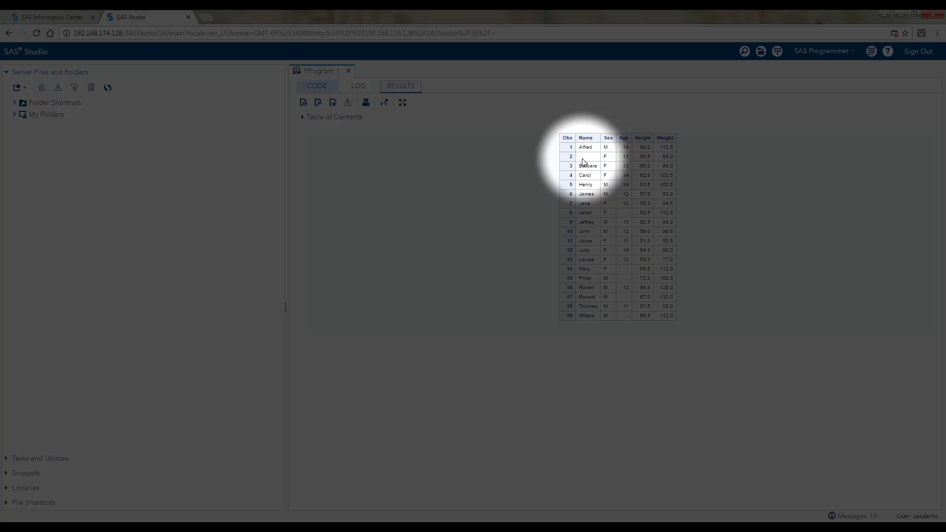
{"action": "mouse_move", "coordinate": [615, 224]}
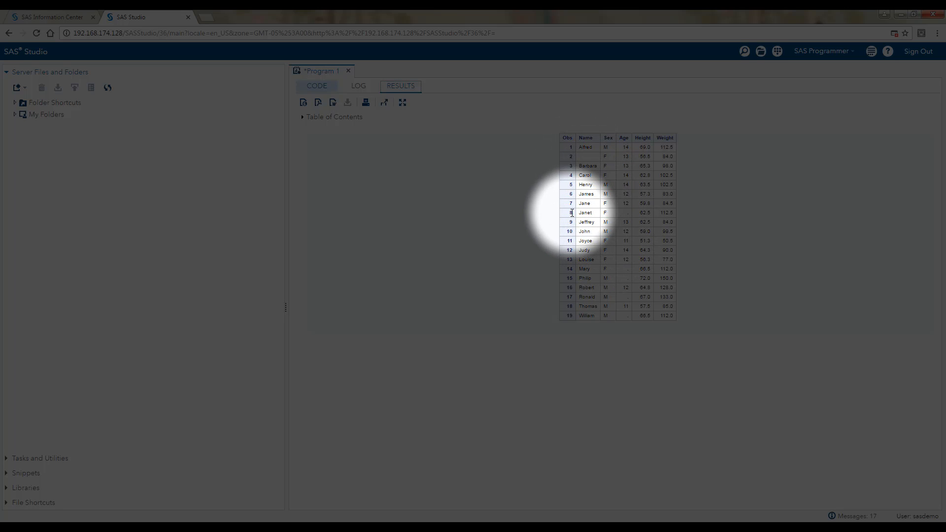
{"action": "mouse_move", "coordinate": [627, 217]}
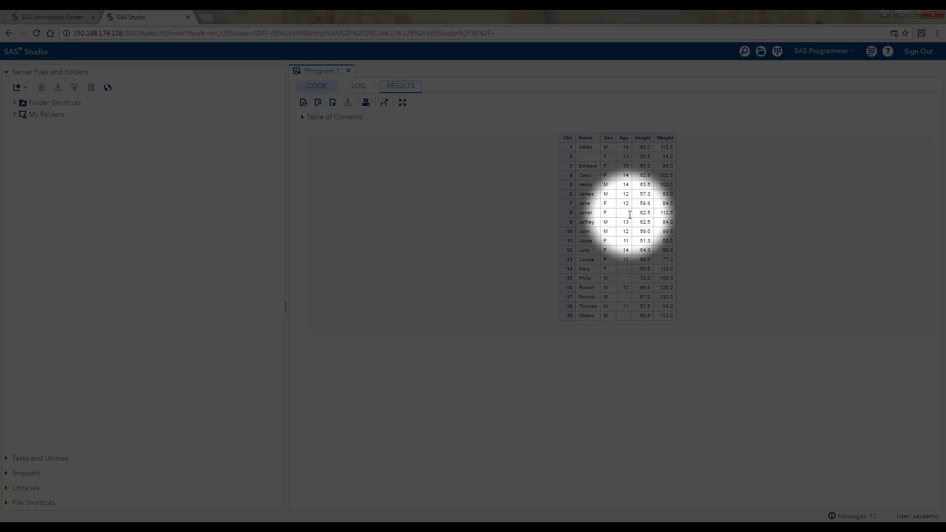
{"action": "mouse_move", "coordinate": [629, 219]}
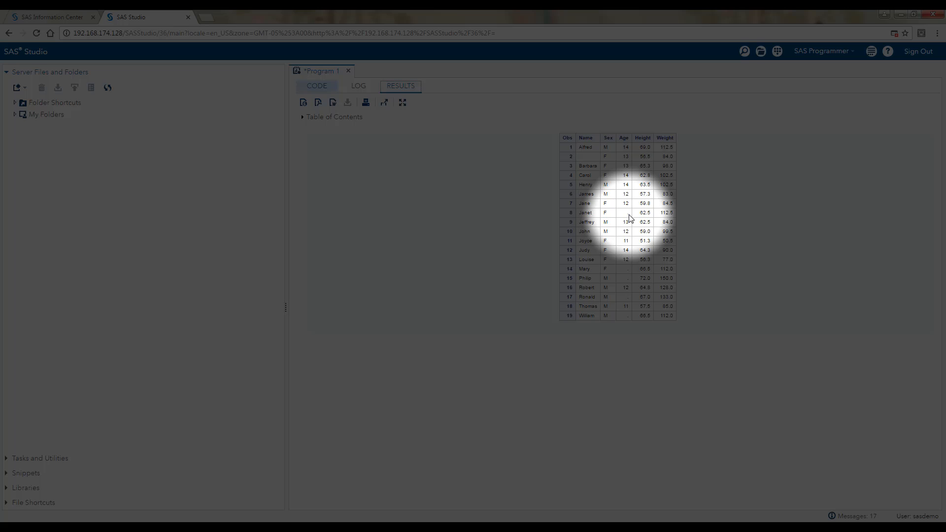